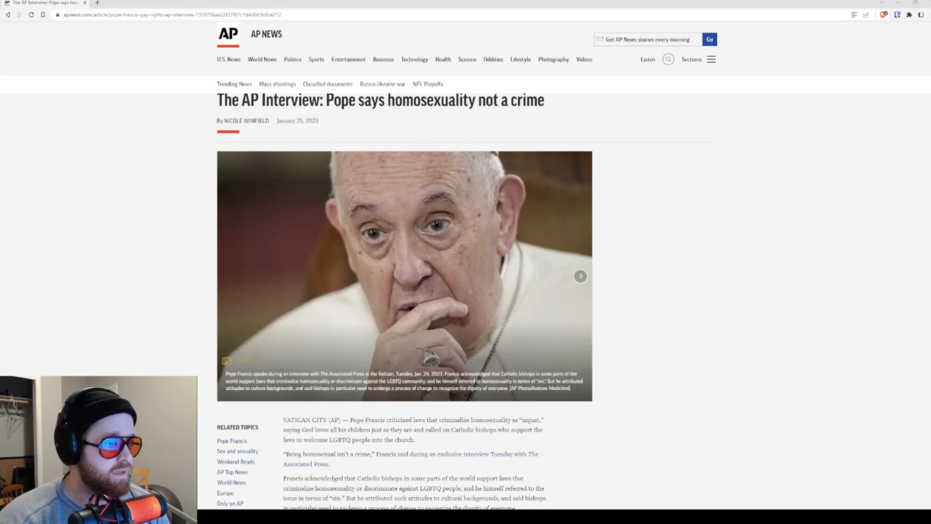
Scroll the Pope Francis interview past the photo to the 'More from the interview' list.
{"action": "scroll", "scroll_direction": "down", "scroll_amount": 3}
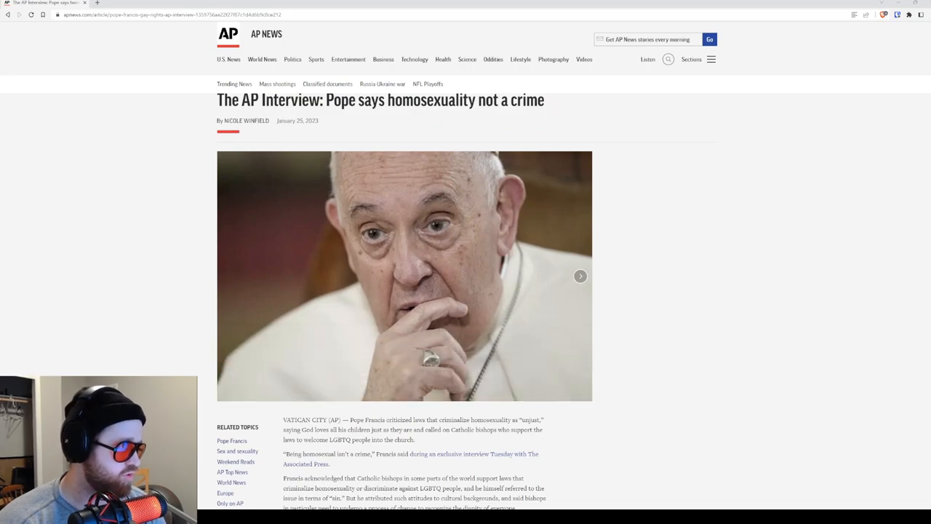
{"action": "scroll", "scroll_direction": "down", "scroll_amount": 3}
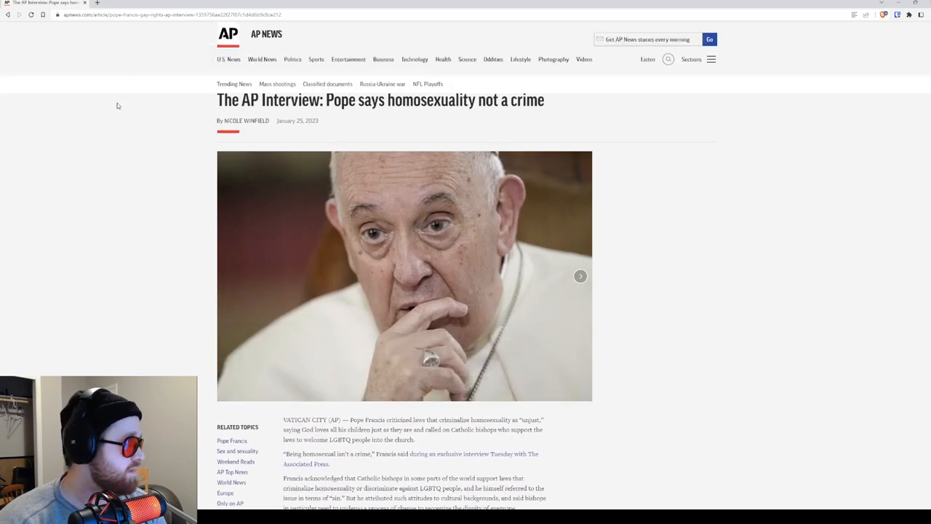
{"action": "scroll", "scroll_direction": "down", "scroll_amount": 3}
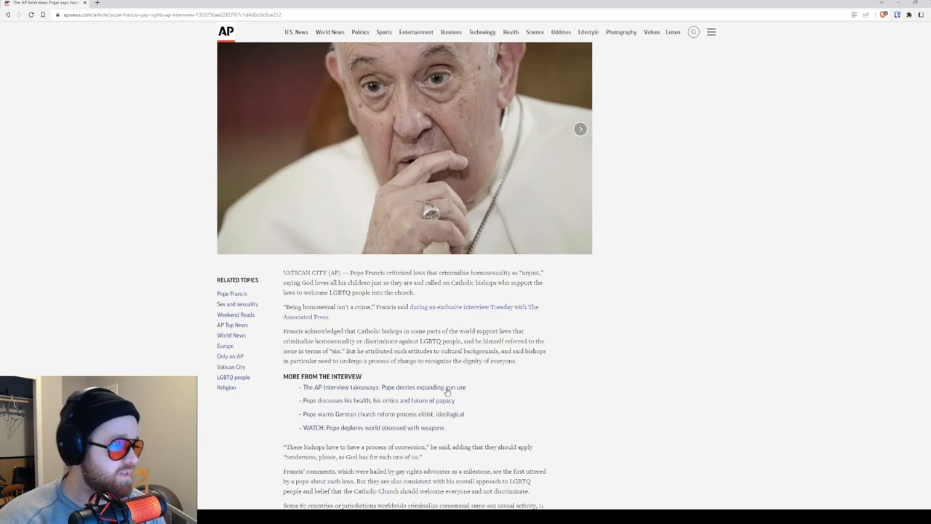
Scroll to the paragraphs on bishops and the 67 countries criminalizing same-sex activity.
{"action": "scroll", "scroll_direction": "down", "scroll_amount": 3}
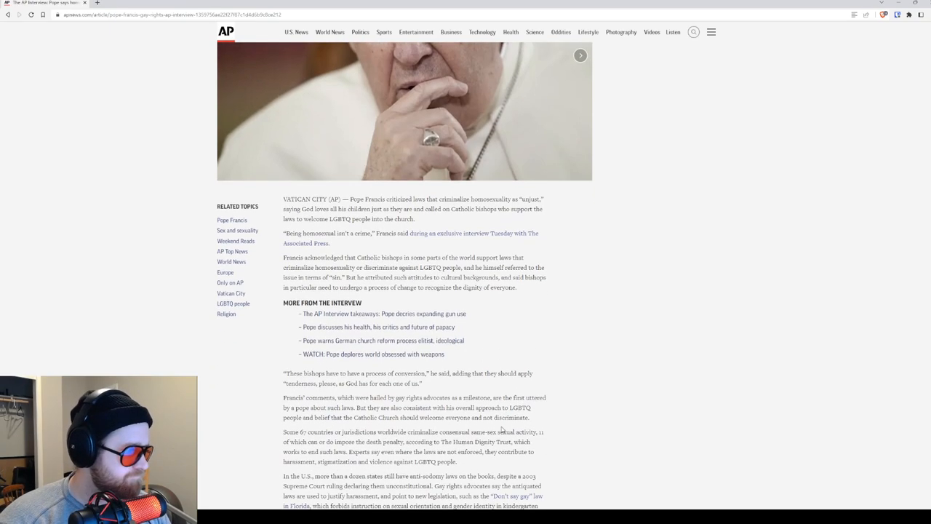
{"action": "scroll", "scroll_direction": "down", "scroll_amount": 3}
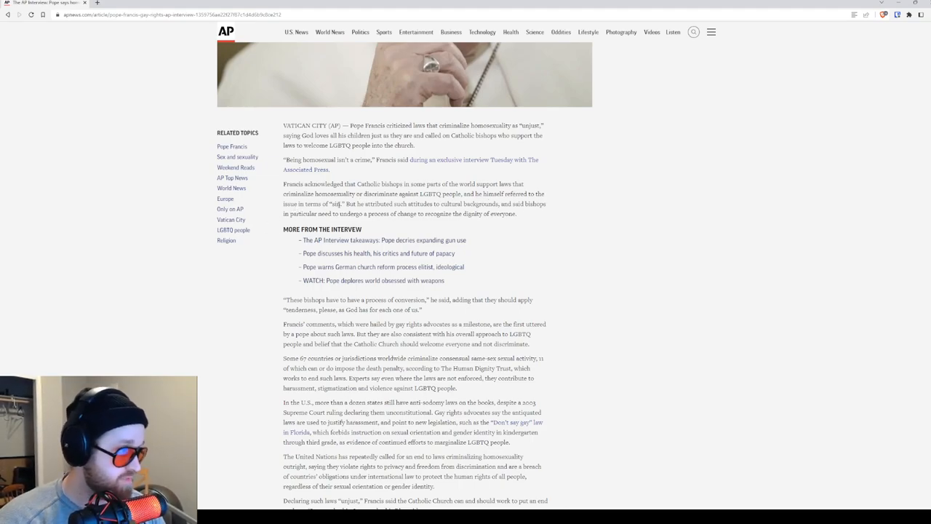
{"action": "mouse_move", "coordinate": [522, 215]}
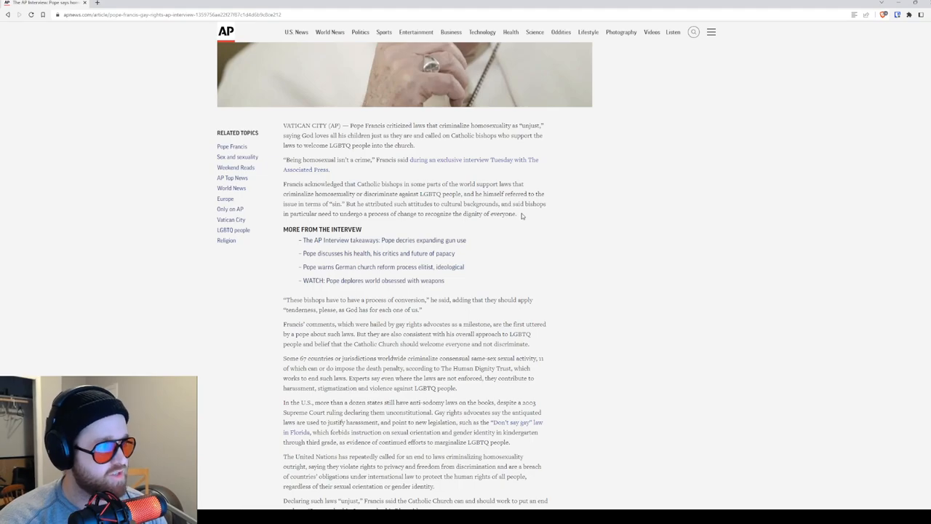
{"action": "mouse_move", "coordinate": [530, 217]}
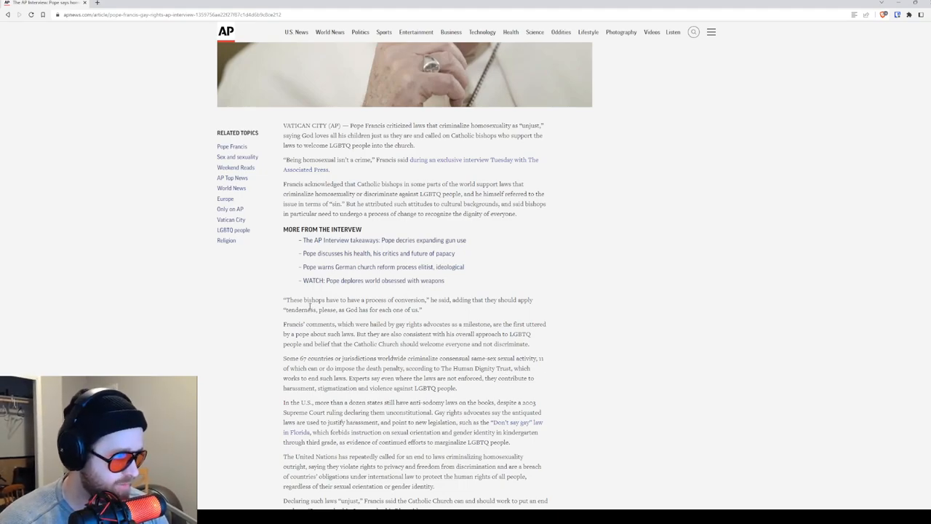
Highlight the advocates' paragraph, then scroll to the Africa trip and 2019 paragraphs.
{"action": "left_click_drag", "start_coordinate": [318, 324], "coordinate": [537, 344]}
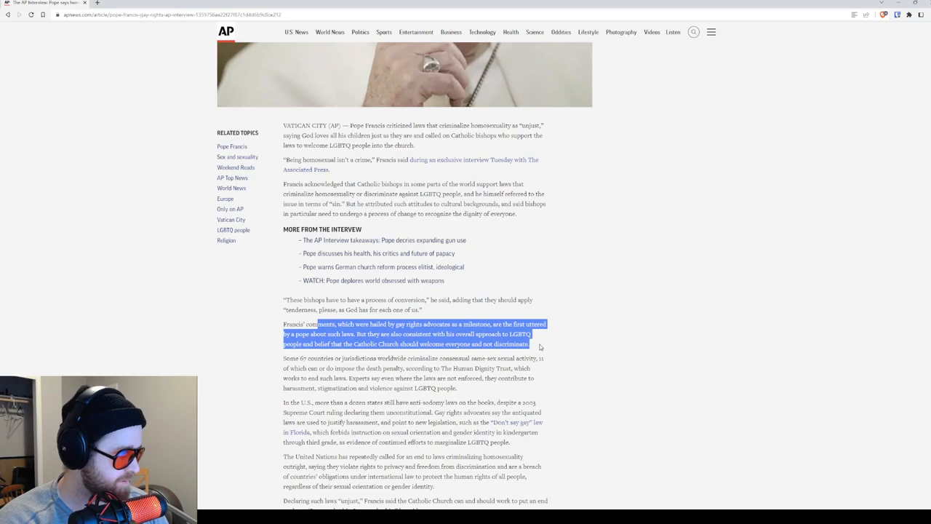
{"action": "scroll", "scroll_direction": "down", "scroll_amount": 3}
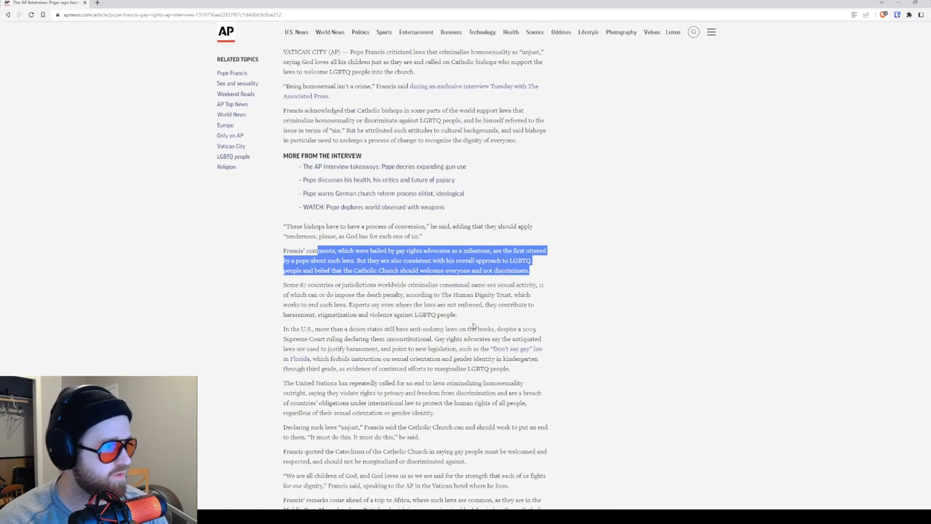
{"action": "scroll", "scroll_direction": "down", "scroll_amount": 3}
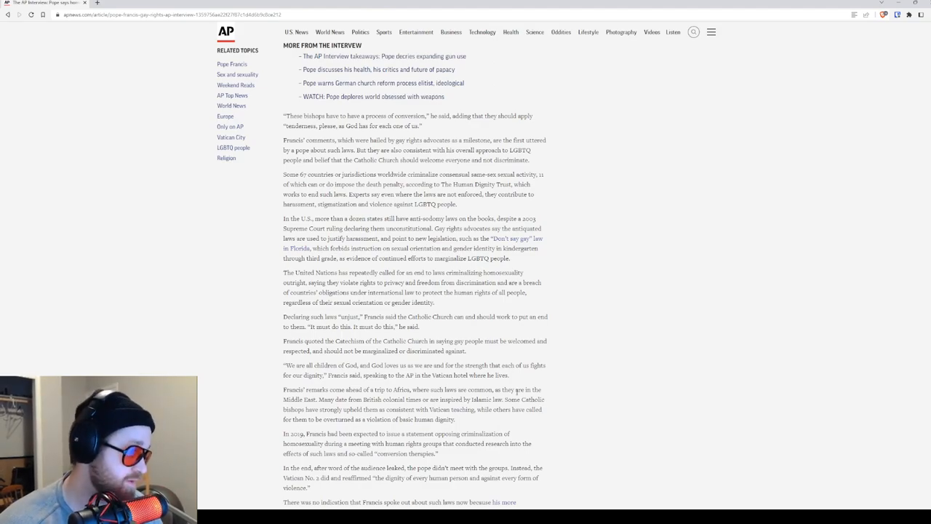
Scroll to the section where Francis distinguishes a crime from a sin.
{"action": "scroll", "scroll_direction": "down", "scroll_amount": 3}
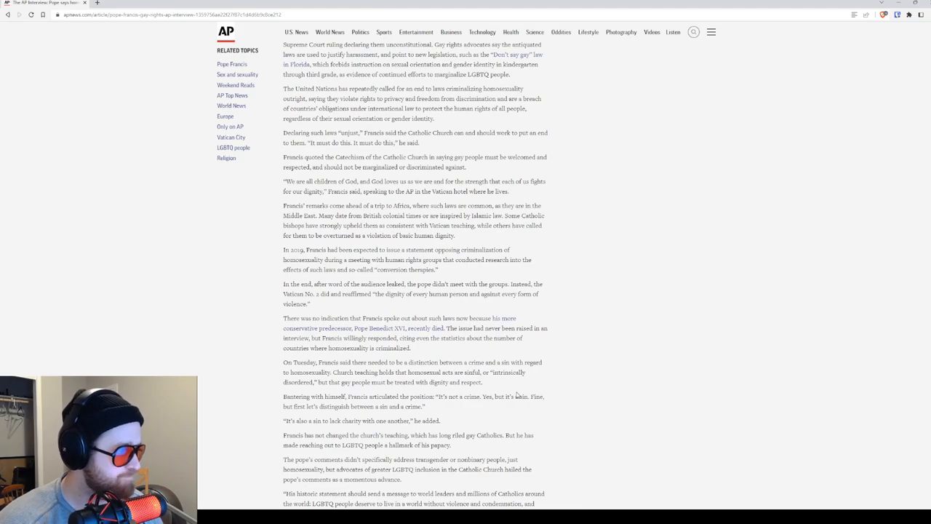
{"action": "mouse_move", "coordinate": [439, 199]}
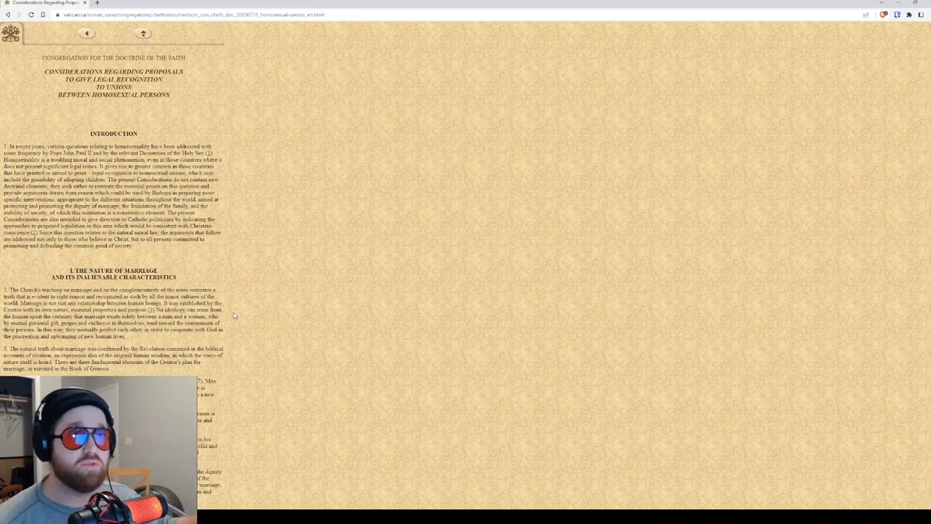
Scroll the Vatican homosexual unions document to its Conclusion and highlight that section.
{"action": "scroll", "scroll_direction": "down", "scroll_amount": 3}
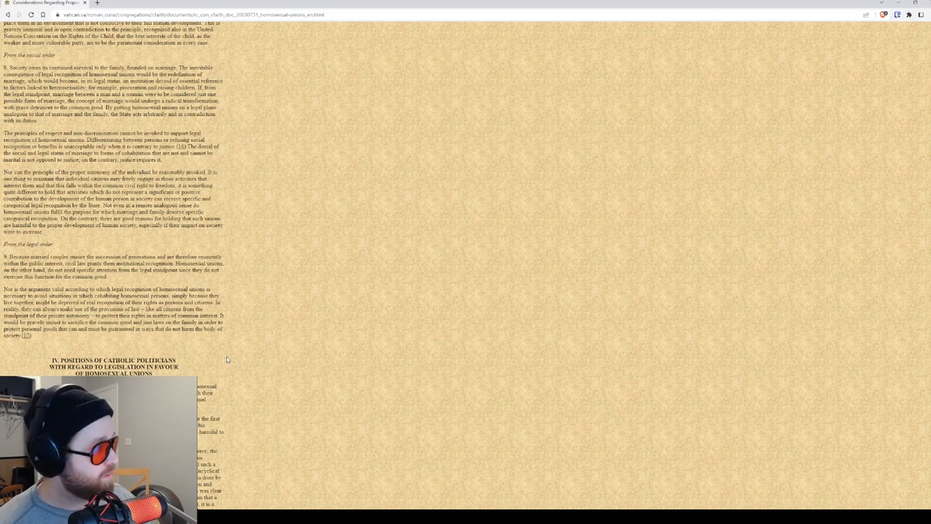
{"action": "scroll", "scroll_direction": "down", "scroll_amount": 3}
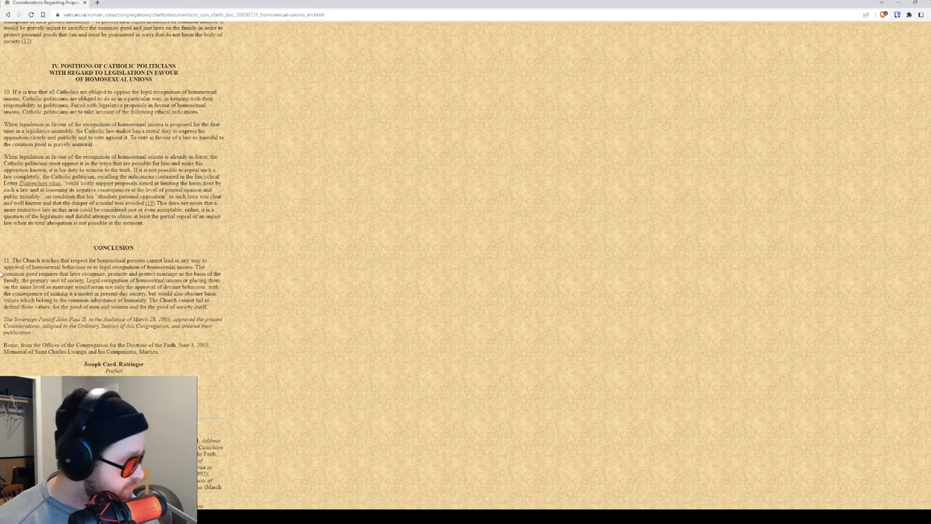
{"action": "left_click_drag", "start_coordinate": [4, 260], "coordinate": [233, 313]}
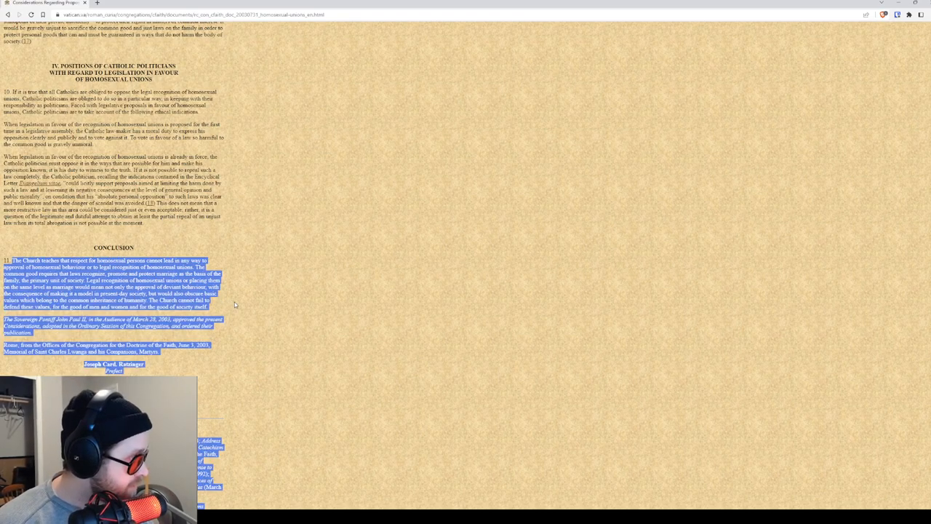